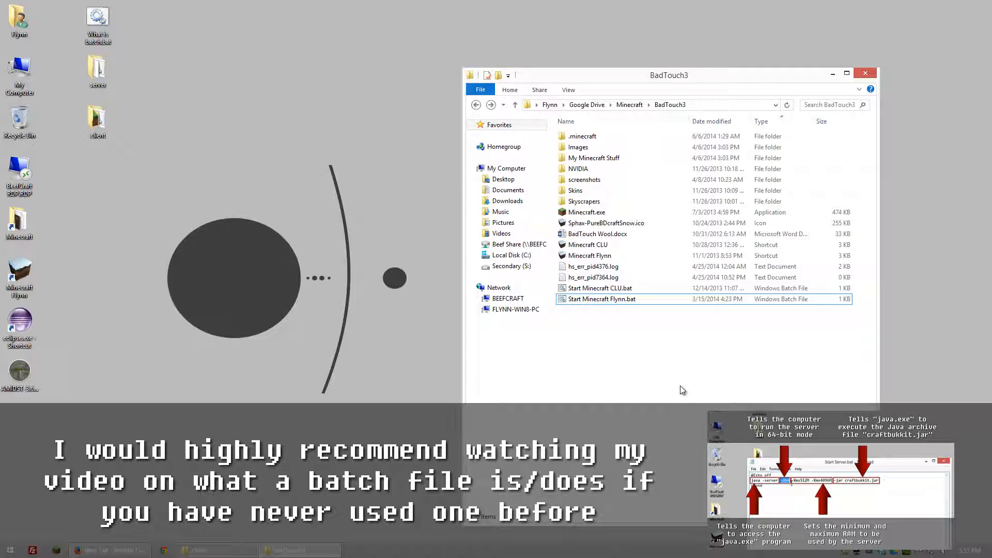
{"action": "mouse_move", "coordinate": [673, 386]}
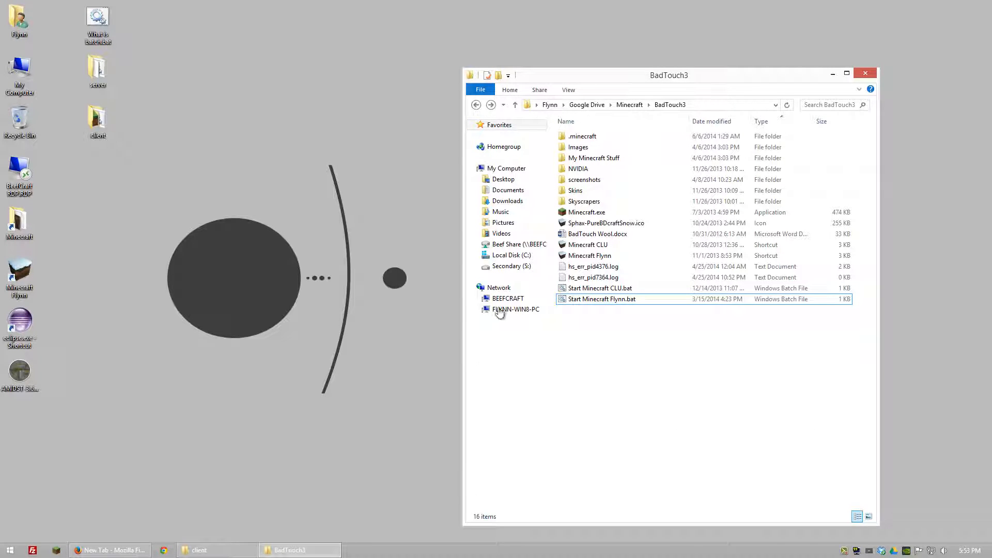
{"action": "mouse_move", "coordinate": [601, 332]}
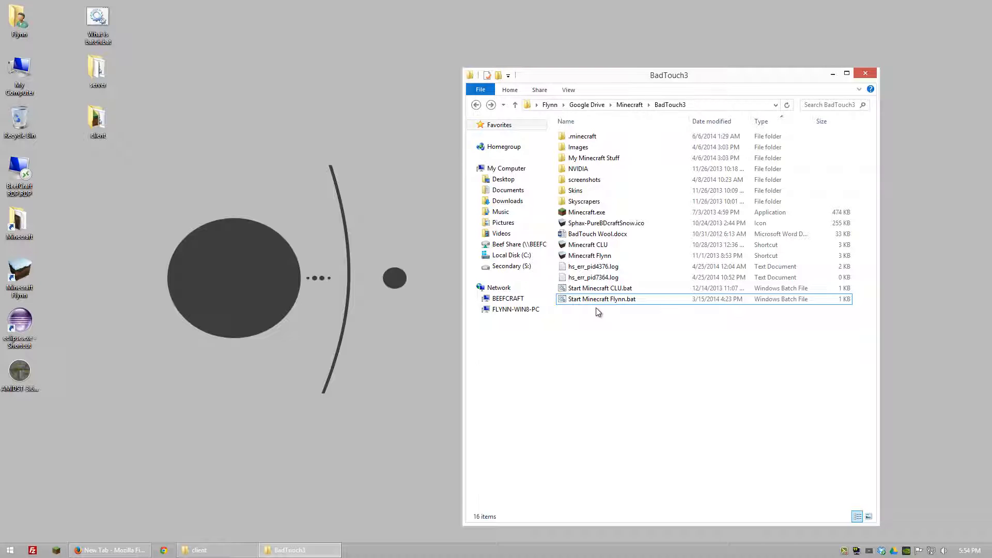
- Browse the .minecraft folder and its versions folder, then open the desktop client folder
{"action": "left_click", "coordinate": [581, 135]}
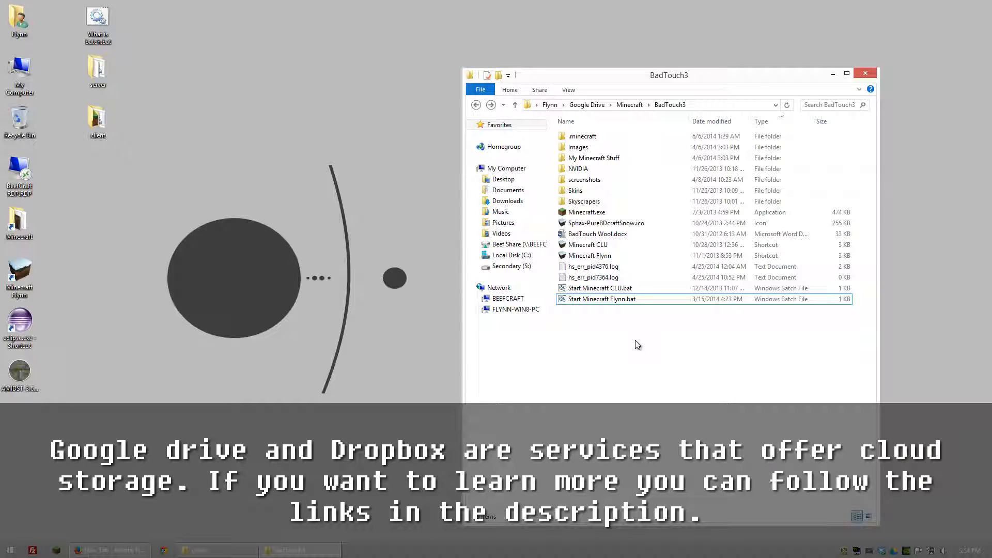
{"action": "mouse_move", "coordinate": [631, 341]}
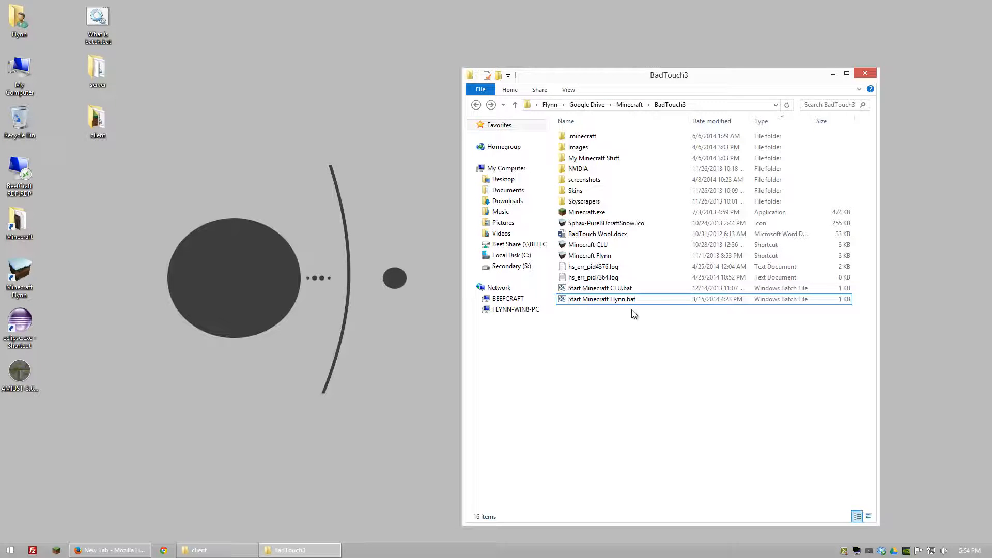
{"action": "left_click", "coordinate": [581, 136]}
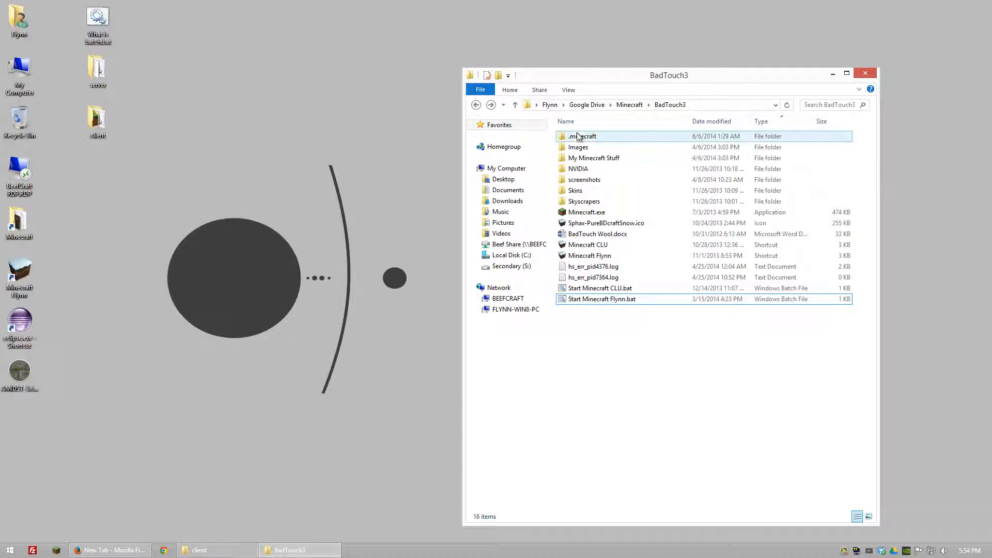
{"action": "double_click", "coordinate": [580, 136]}
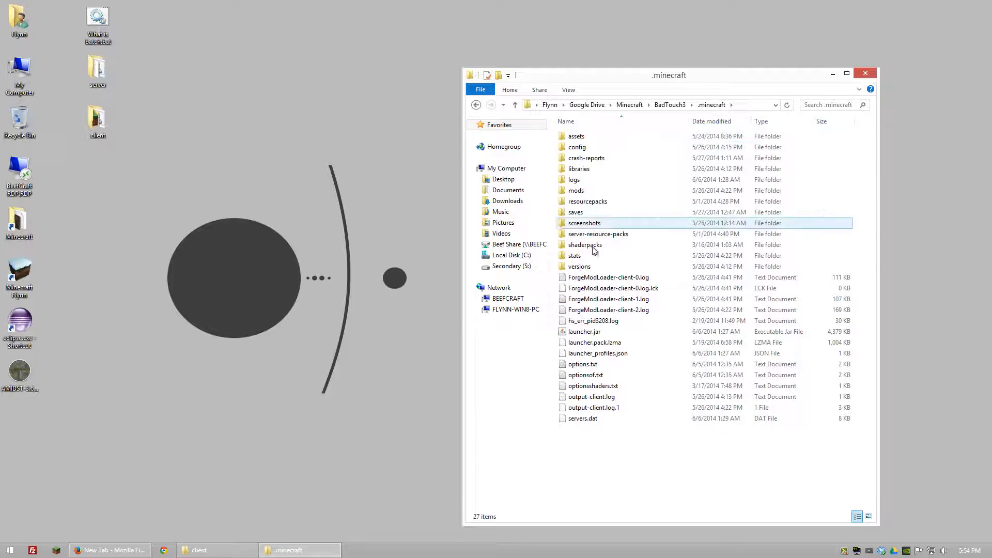
{"action": "left_click", "coordinate": [578, 267]}
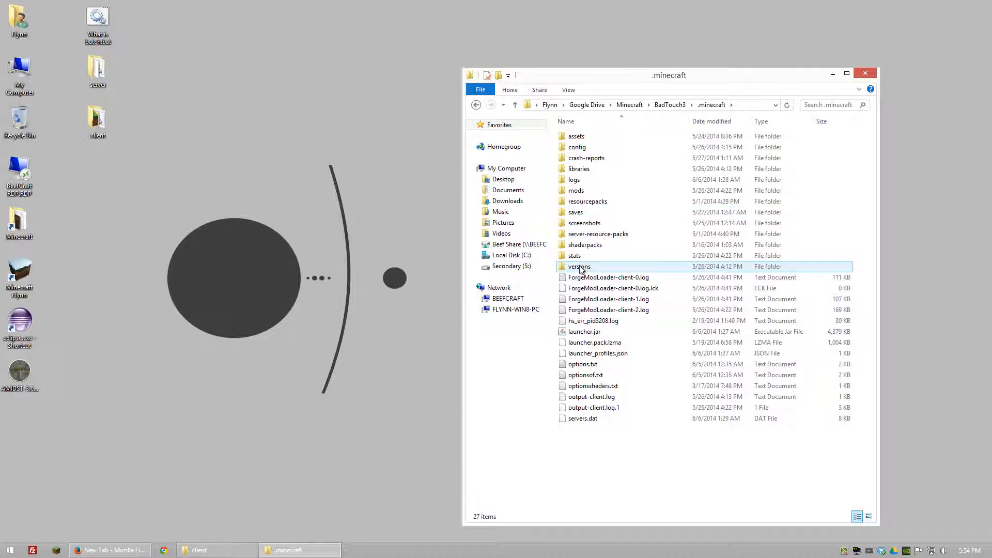
{"action": "mouse_move", "coordinate": [584, 245]}
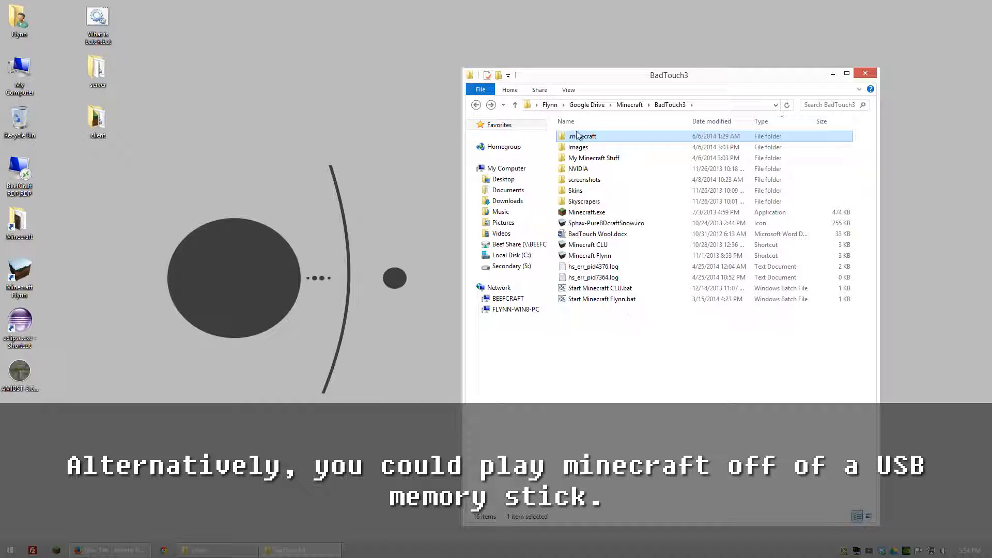
{"action": "mouse_move", "coordinate": [581, 136]}
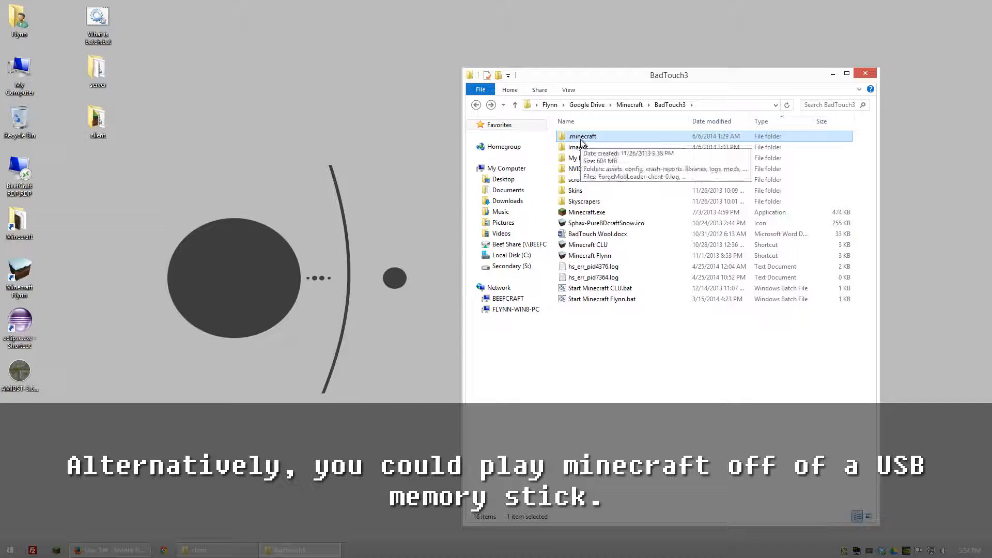
{"action": "mouse_move", "coordinate": [614, 329]}
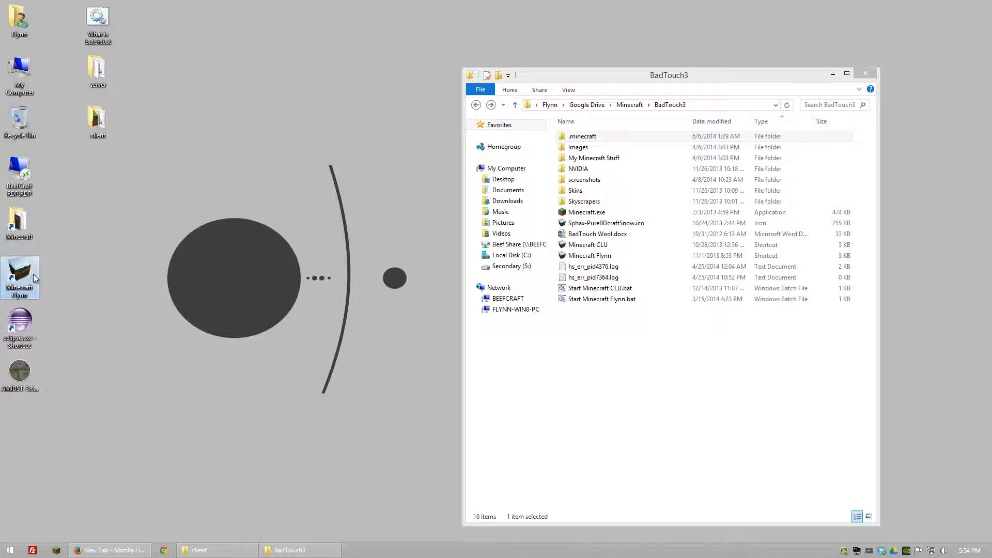
{"action": "left_click", "coordinate": [600, 299]}
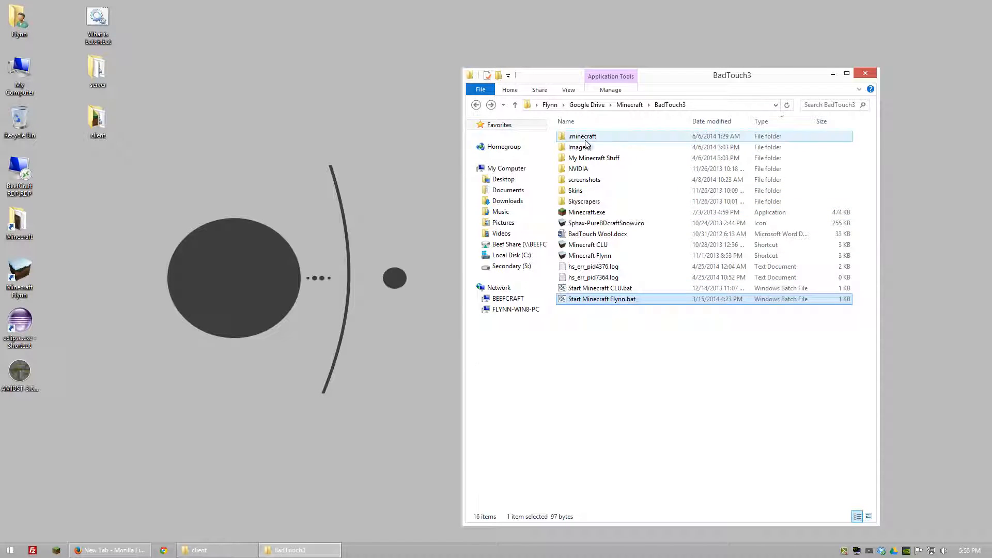
{"action": "mouse_move", "coordinate": [582, 136]}
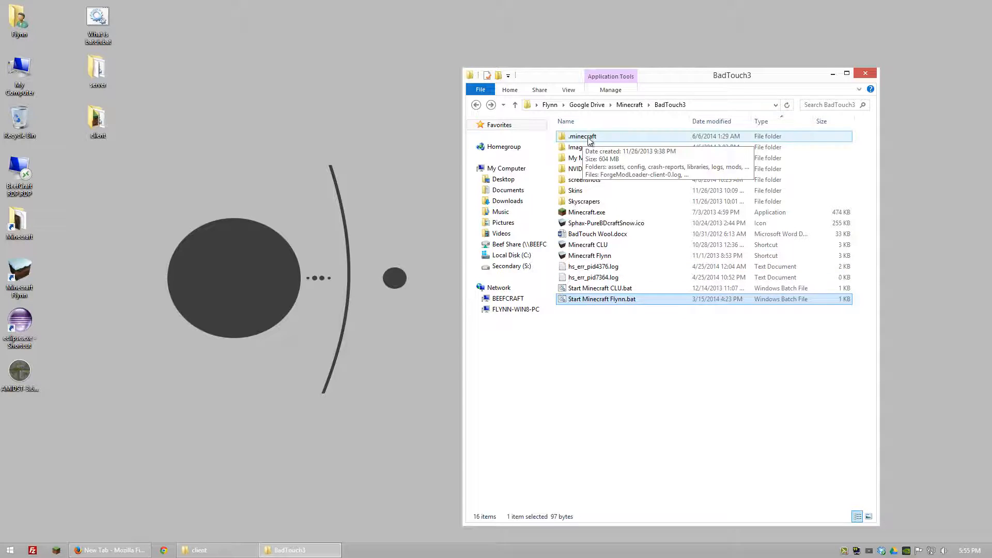
{"action": "double_click", "coordinate": [580, 136]}
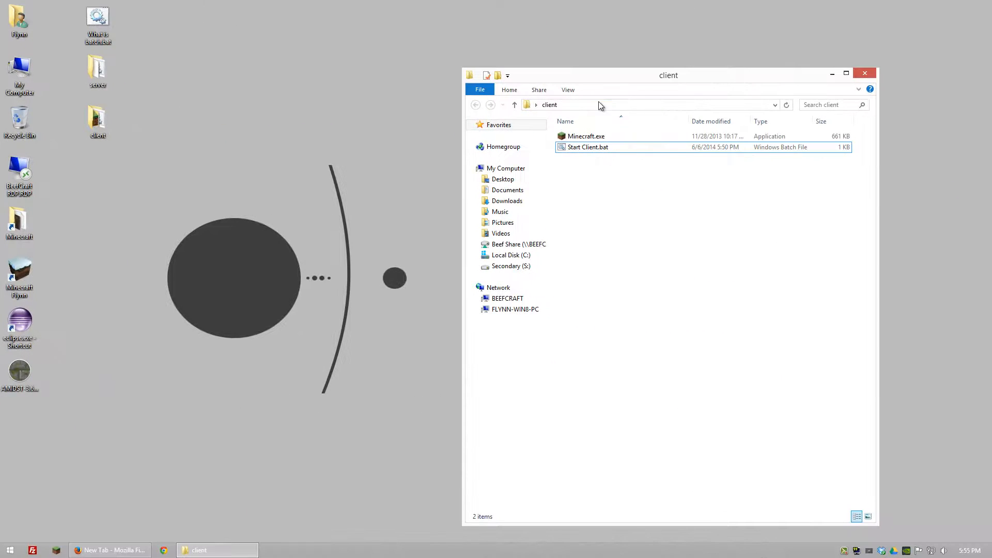
{"action": "mouse_move", "coordinate": [589, 173]}
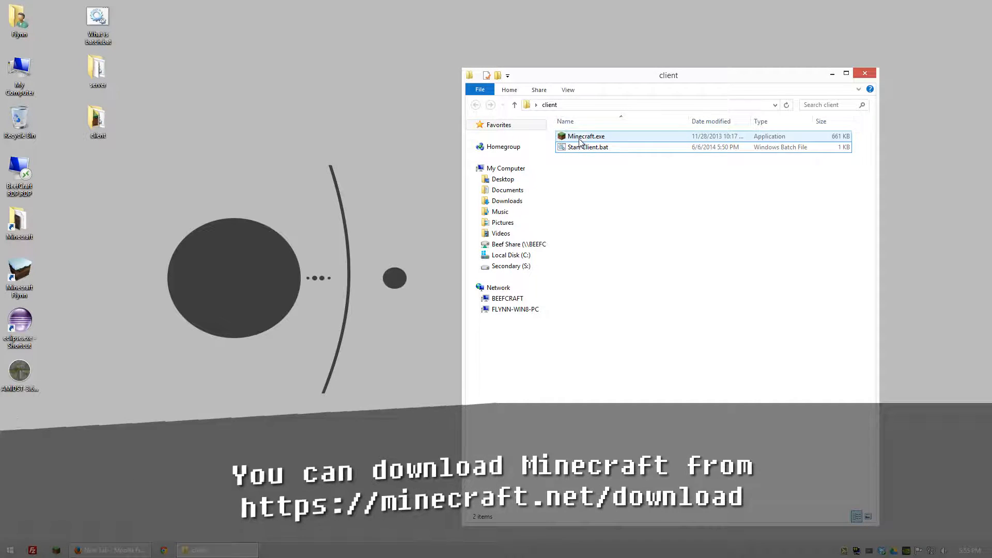
- Open Start Client.bat in Notepad via Edit and select the Xmx memory option
{"action": "right_click", "coordinate": [587, 147]}
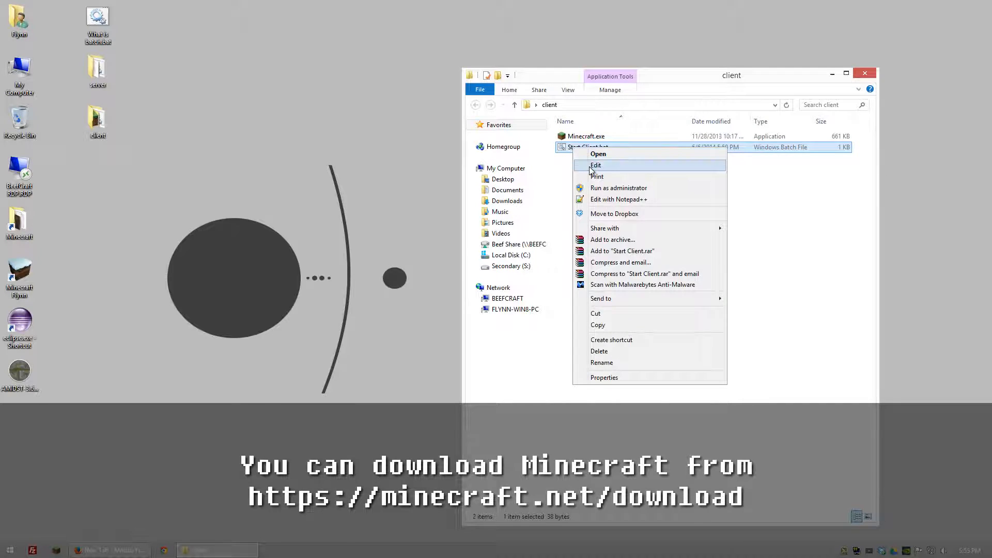
{"action": "left_click", "coordinate": [595, 165]}
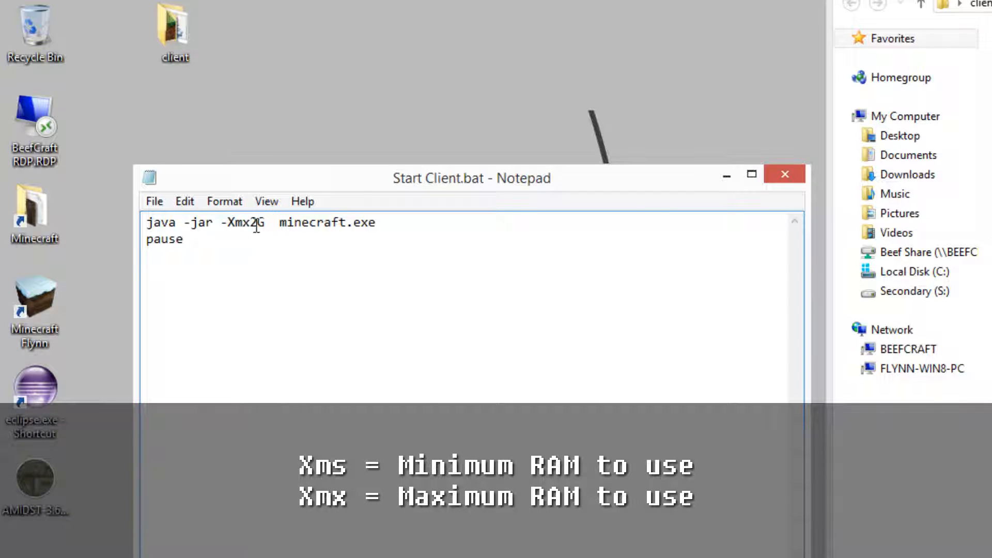
{"action": "double_click", "coordinate": [238, 223]}
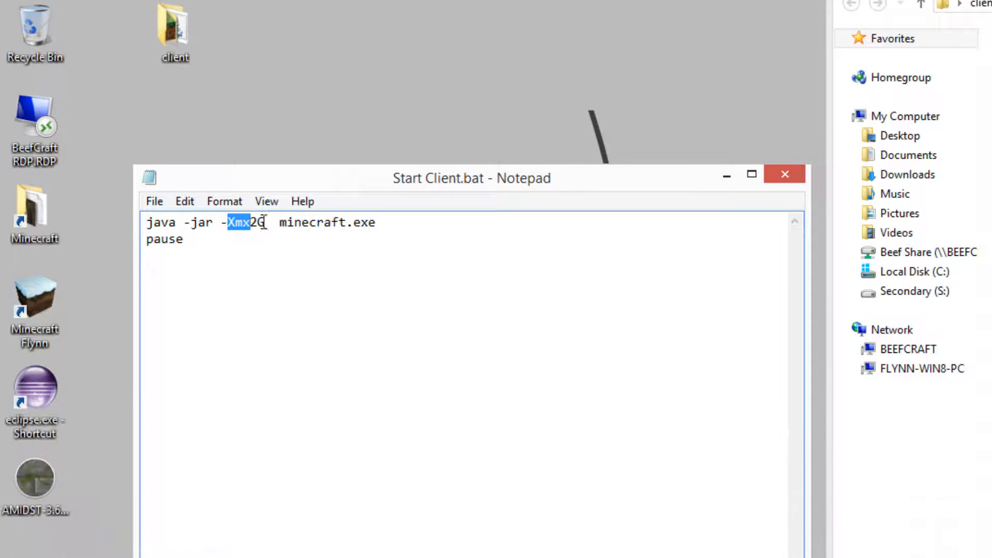
- Insert 'set APPDATA=' as a new first line above the java -jar launch command
{"action": "left_click", "coordinate": [183, 239]}
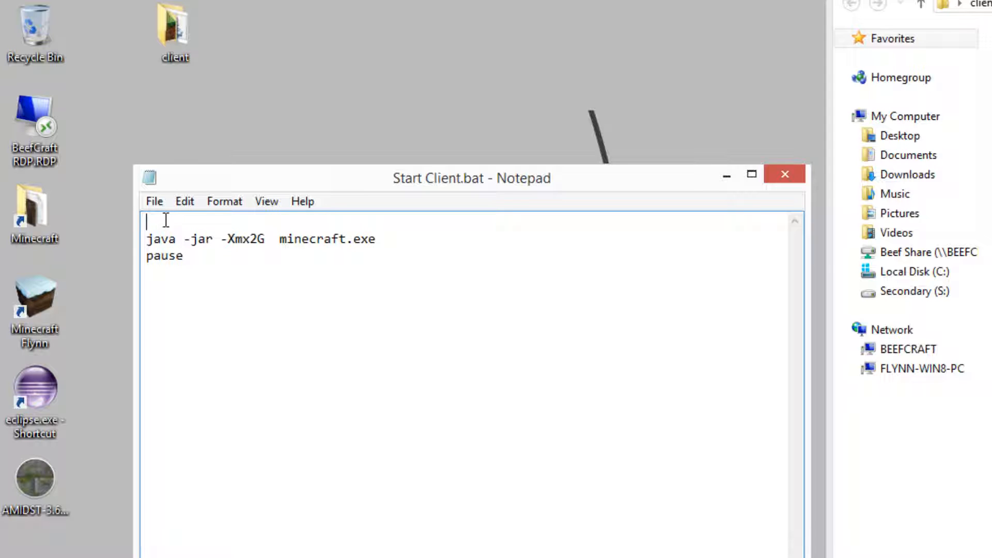
{"action": "type", "text": "set APPDATA="}
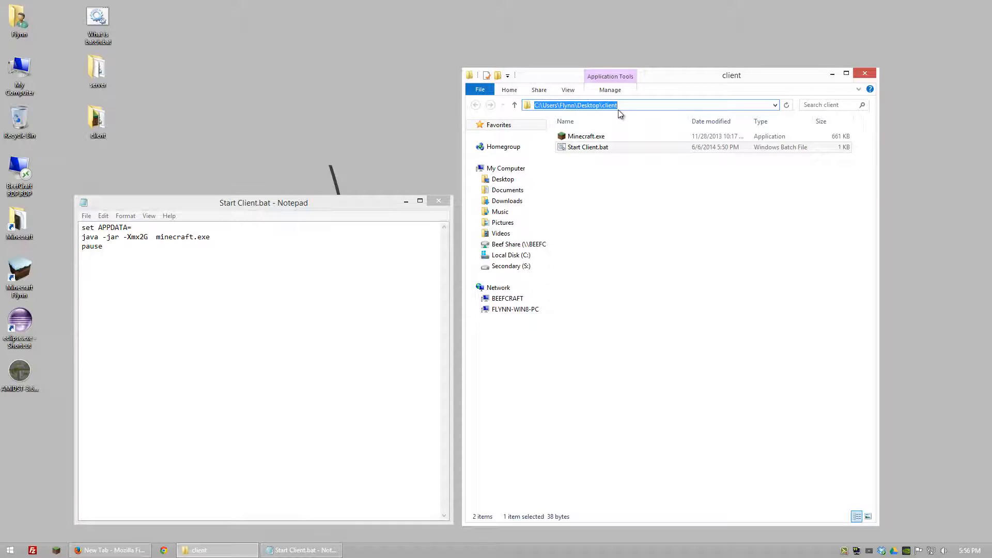
- Set APPDATA to C:\Users\Flynn\Desktop\client, then close Notepad and save Start Client.bat
{"action": "right_click", "coordinate": [617, 105]}
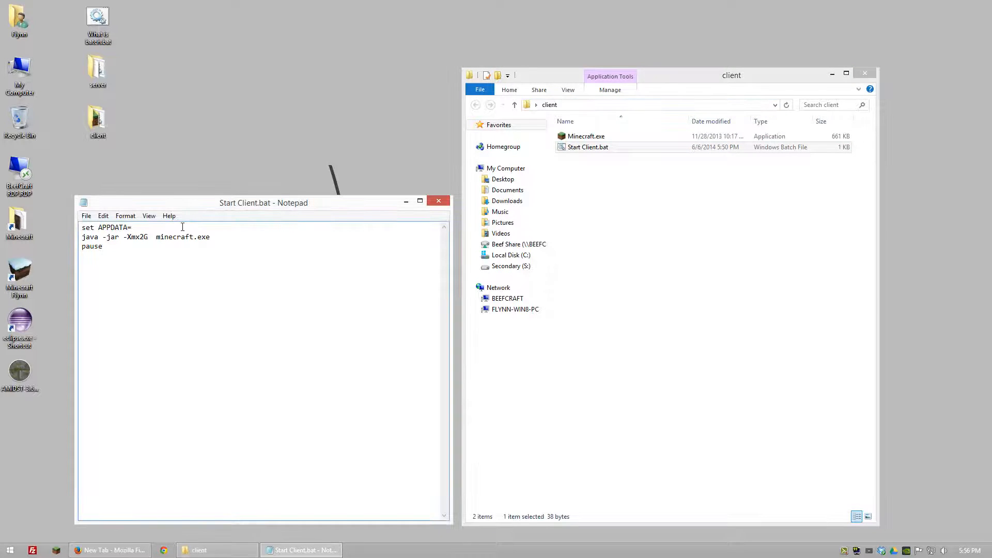
{"action": "type", "text": "C:\\Users\\Flynn\\Desktop\\client"}
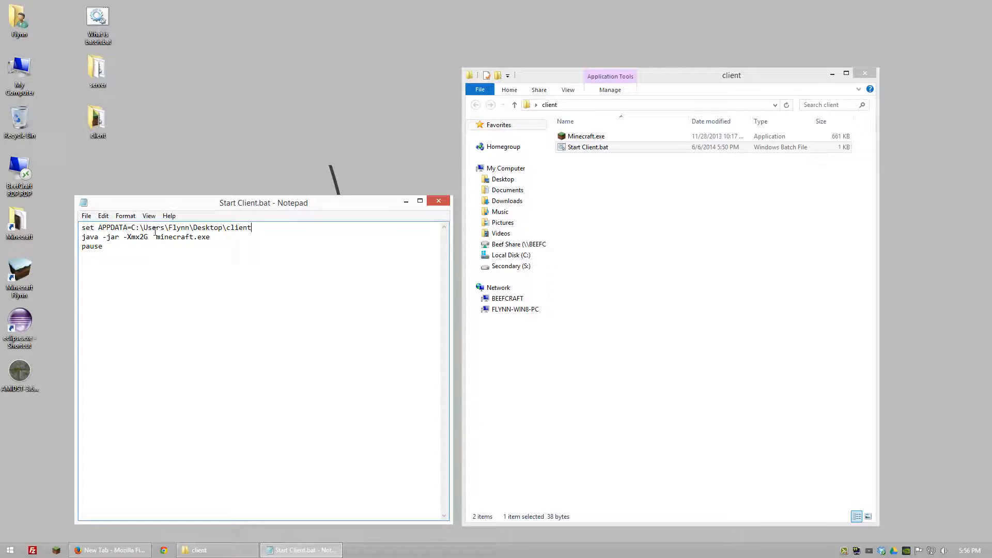
{"action": "double_click", "coordinate": [180, 228]}
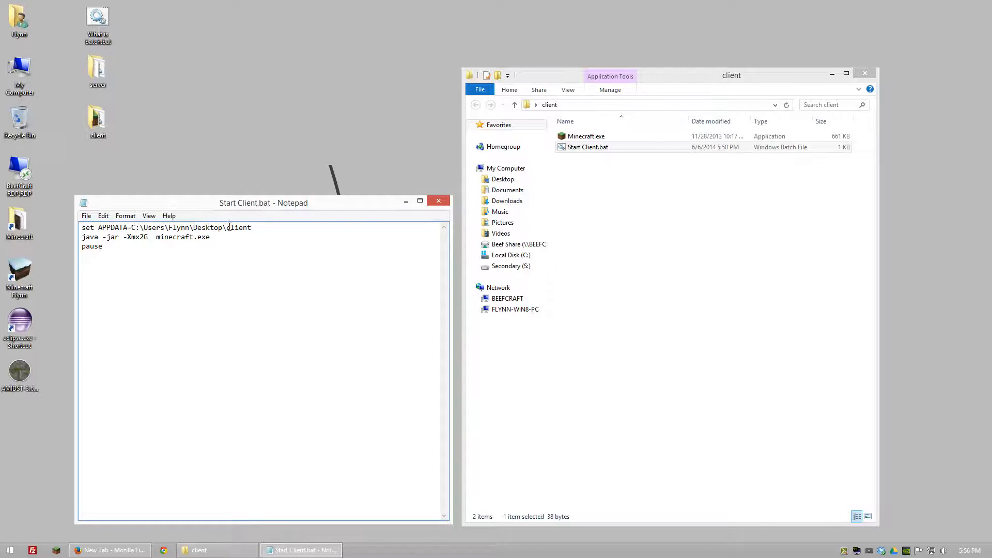
{"action": "double_click", "coordinate": [239, 227]}
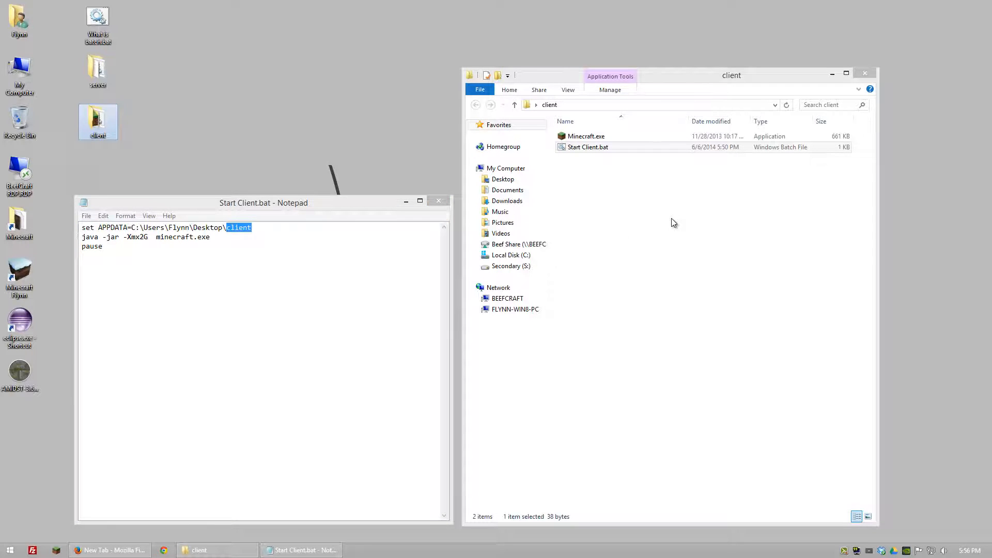
{"action": "left_click", "coordinate": [437, 201]}
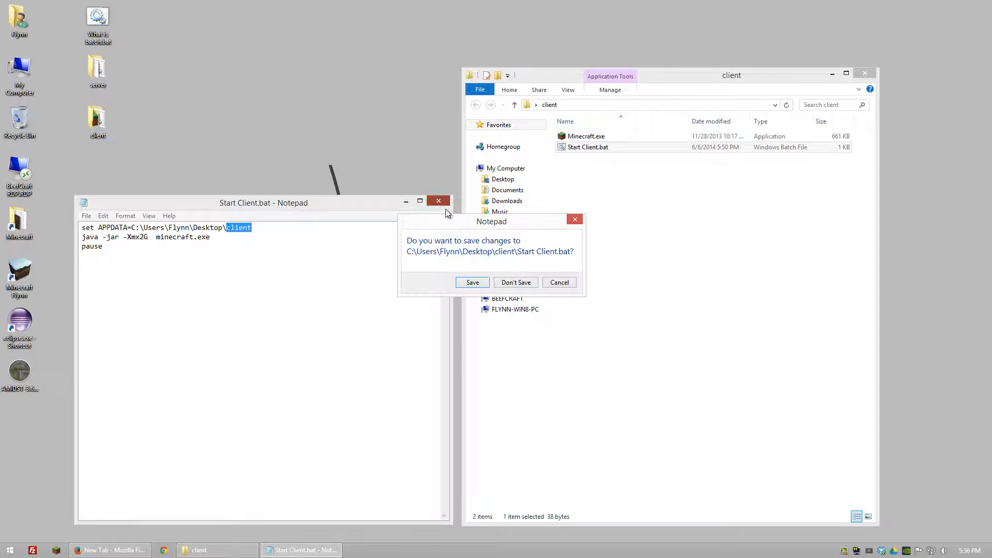
{"action": "left_click", "coordinate": [471, 282]}
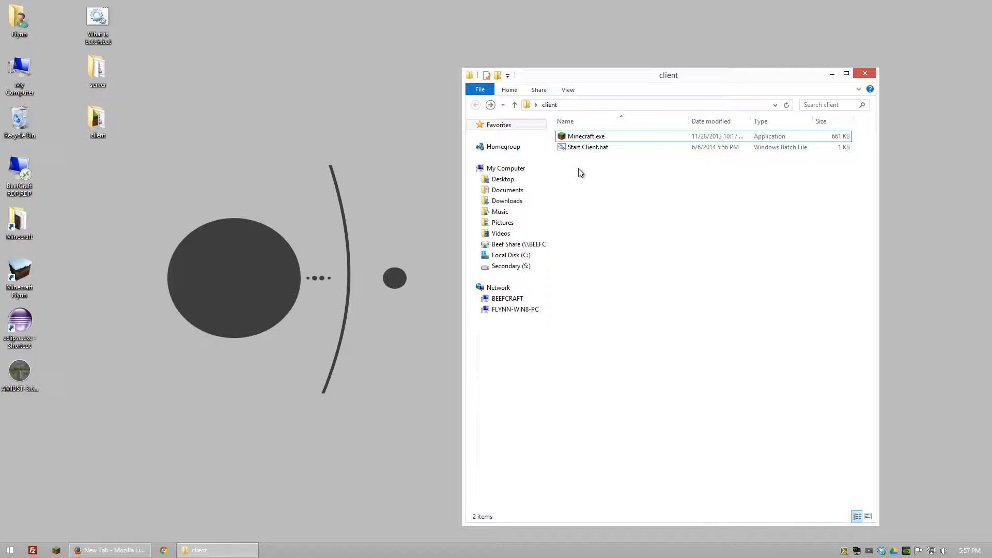
- Run Start Client.bat and inspect the newly created .minecraft folder's versions subfolder
{"action": "double_click", "coordinate": [588, 146]}
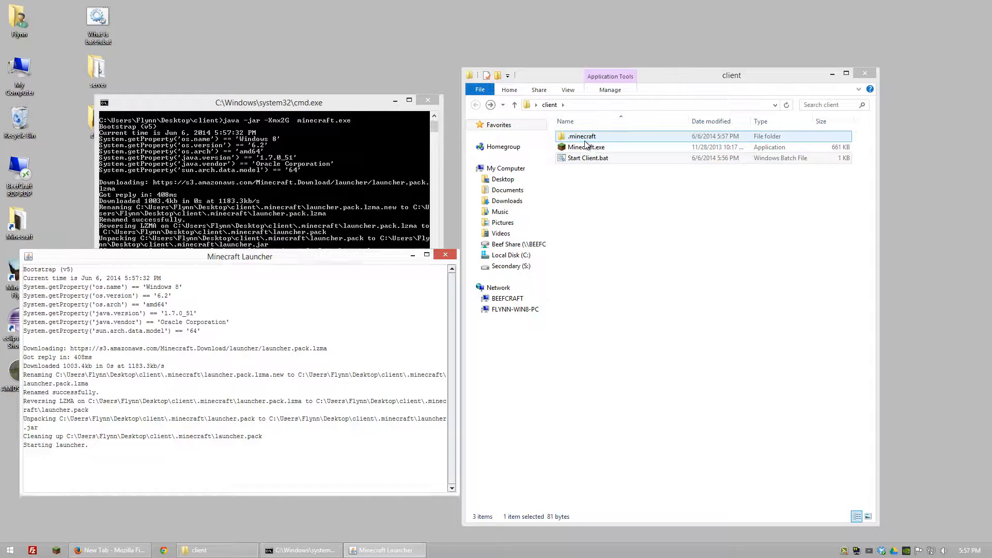
{"action": "double_click", "coordinate": [580, 136]}
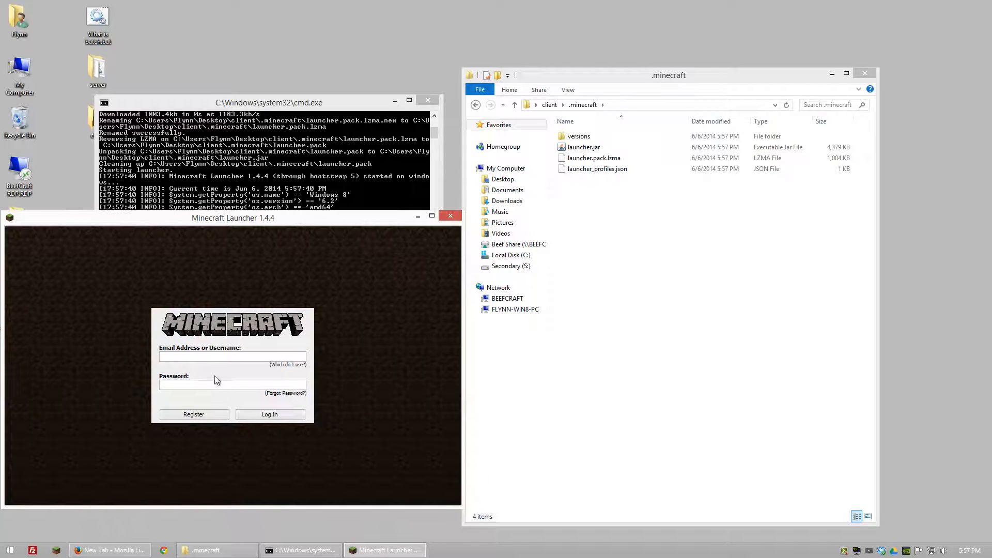
{"action": "left_click", "coordinate": [578, 136]}
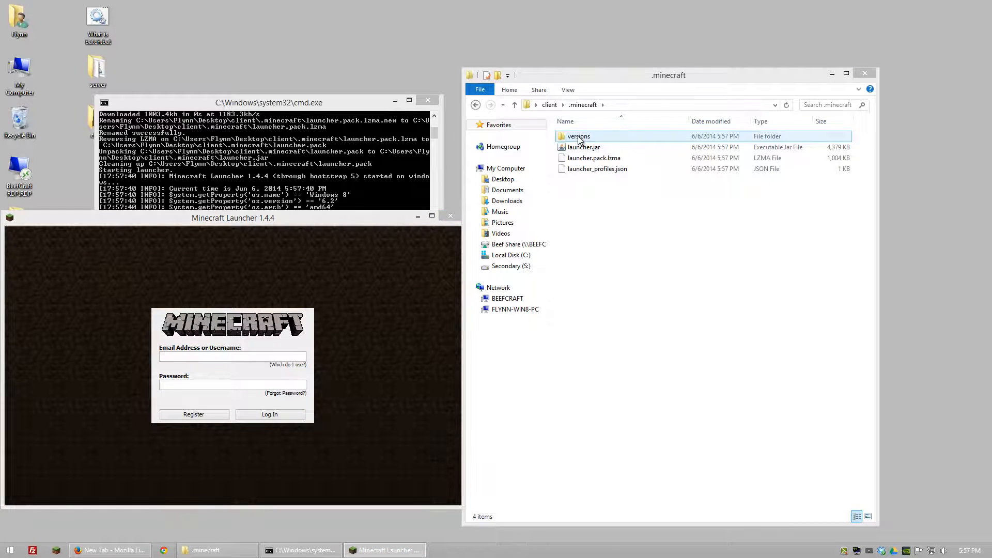
{"action": "double_click", "coordinate": [579, 135]}
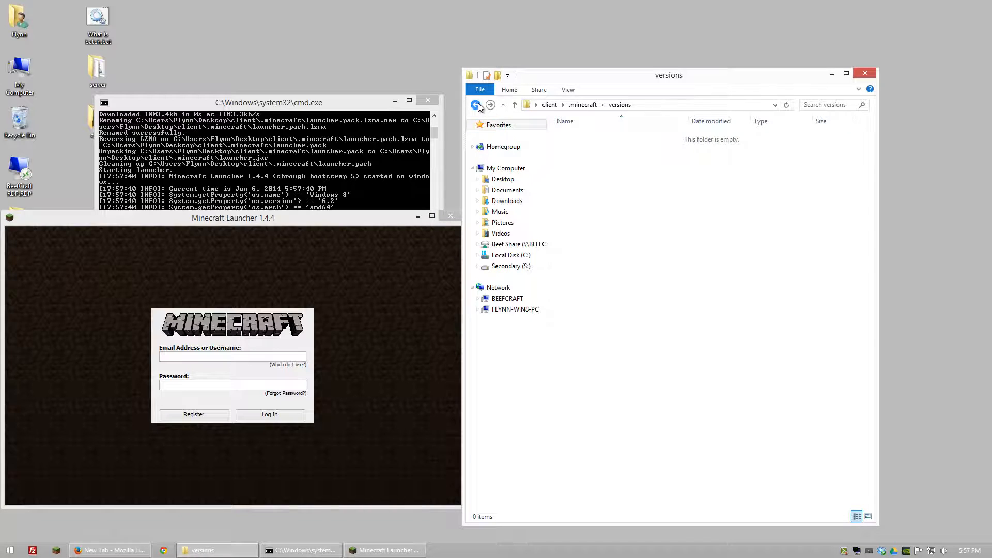
{"action": "left_click", "coordinate": [476, 104]}
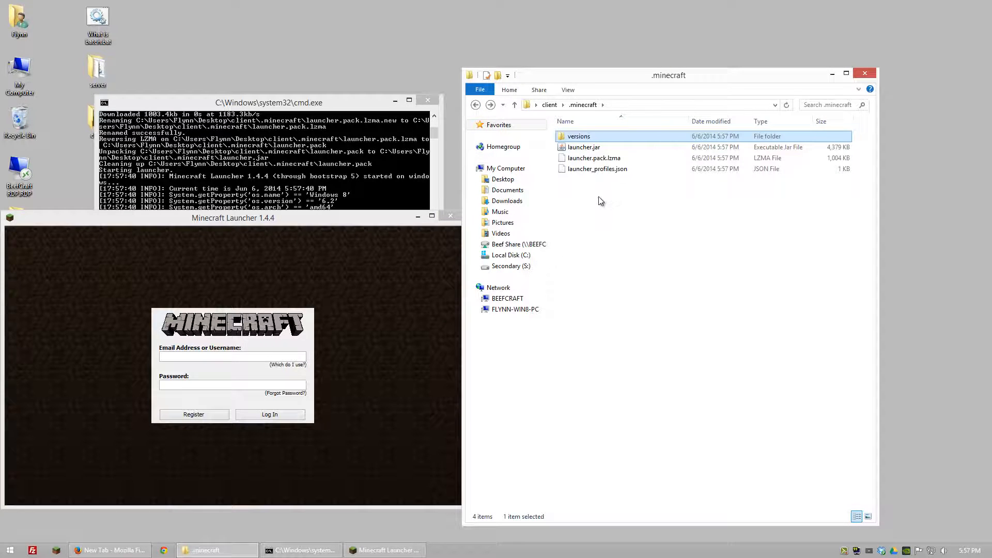
{"action": "mouse_move", "coordinate": [587, 198]}
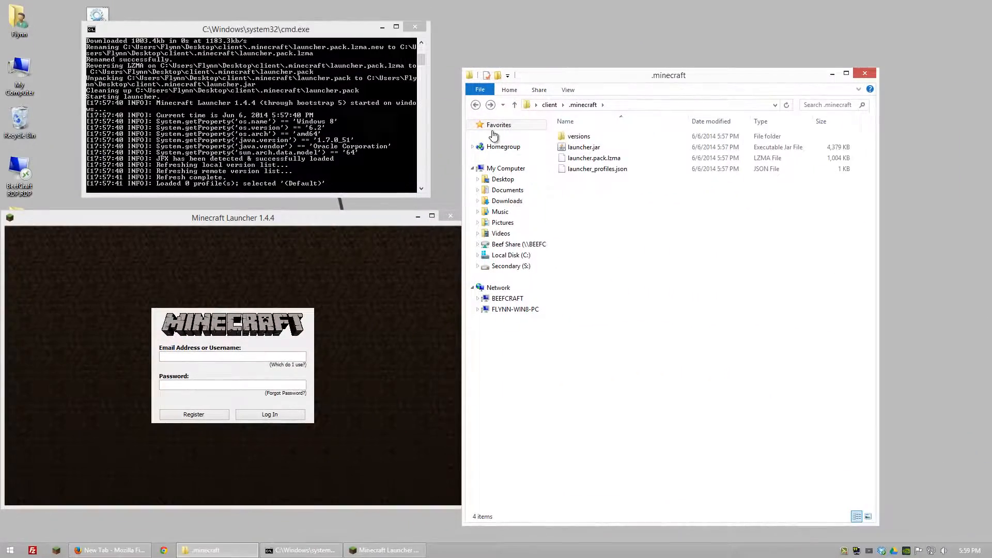
- Return Explorer to the client folder and close the cmd.exe console running the launcher
{"action": "left_click", "coordinate": [513, 104]}
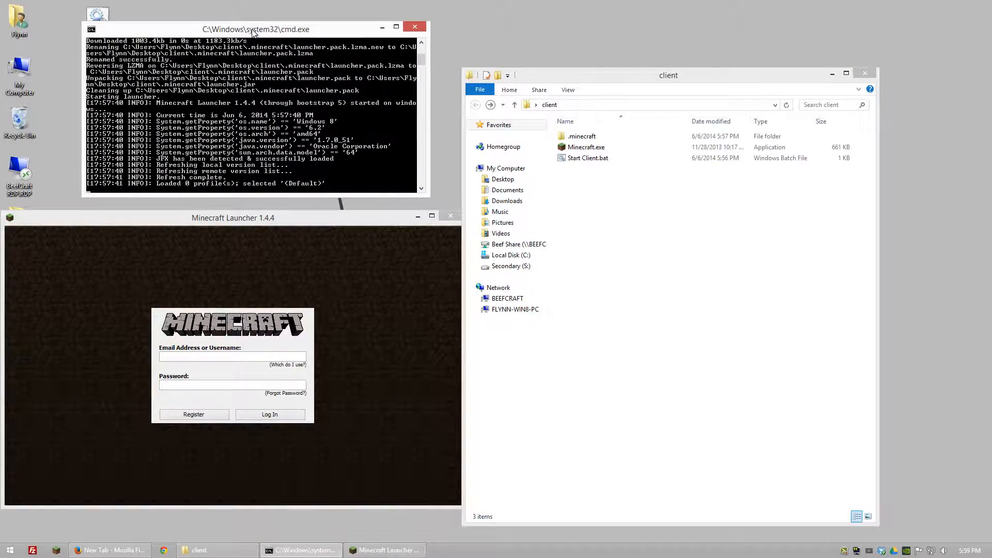
{"action": "left_click_drag", "start_coordinate": [255, 29], "coordinate": [232, 29]}
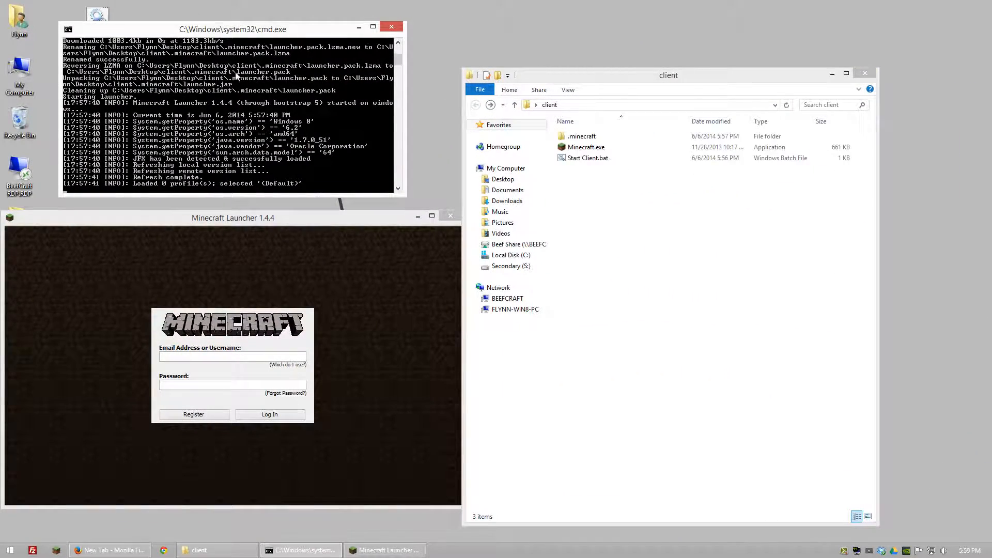
{"action": "scroll", "scroll_direction": "down", "scroll_amount": 3}
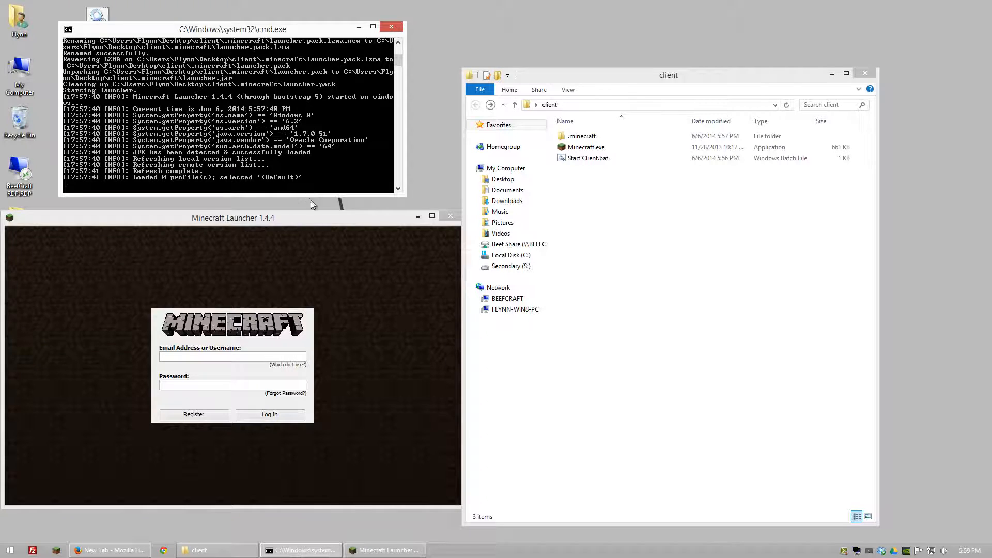
{"action": "mouse_move", "coordinate": [305, 377]}
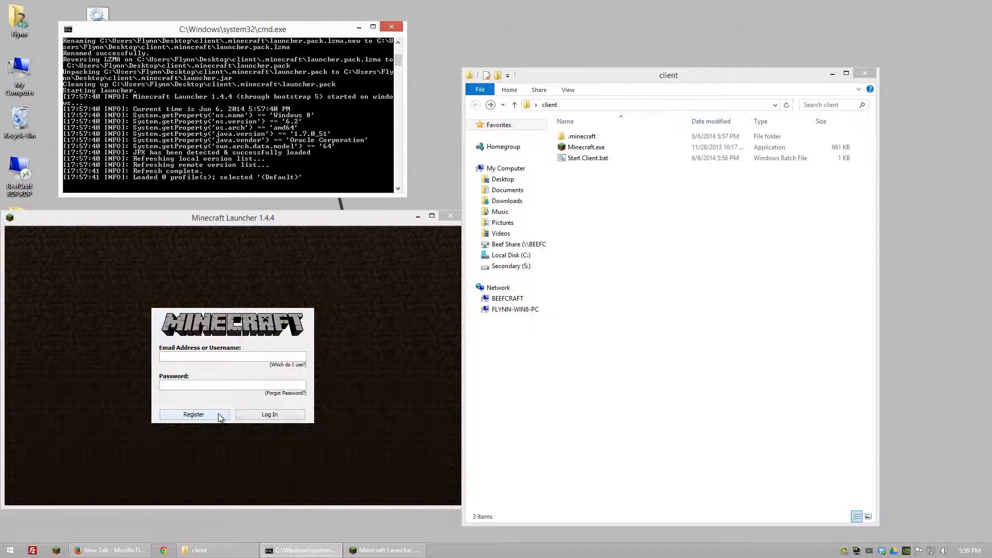
{"action": "mouse_move", "coordinate": [445, 345]}
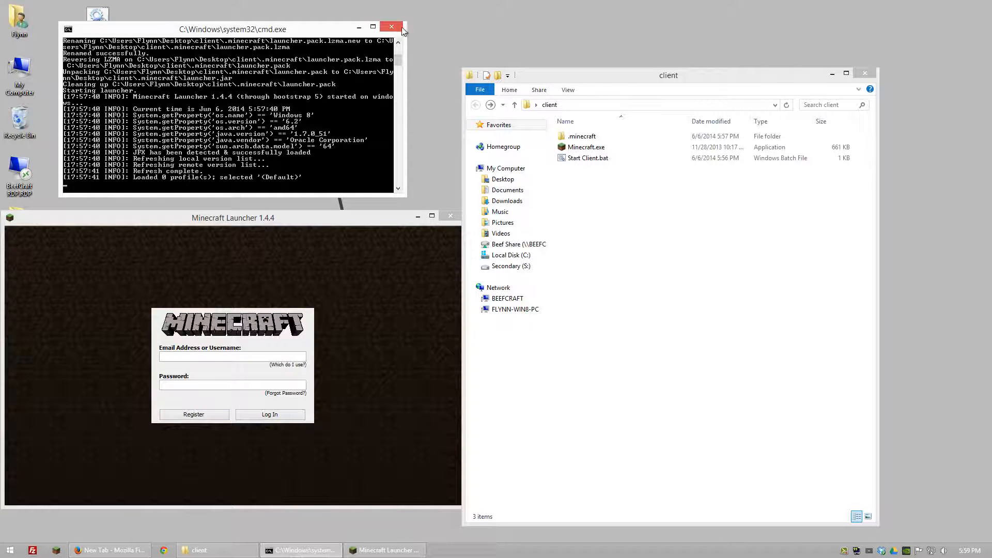
{"action": "left_click", "coordinate": [391, 27]}
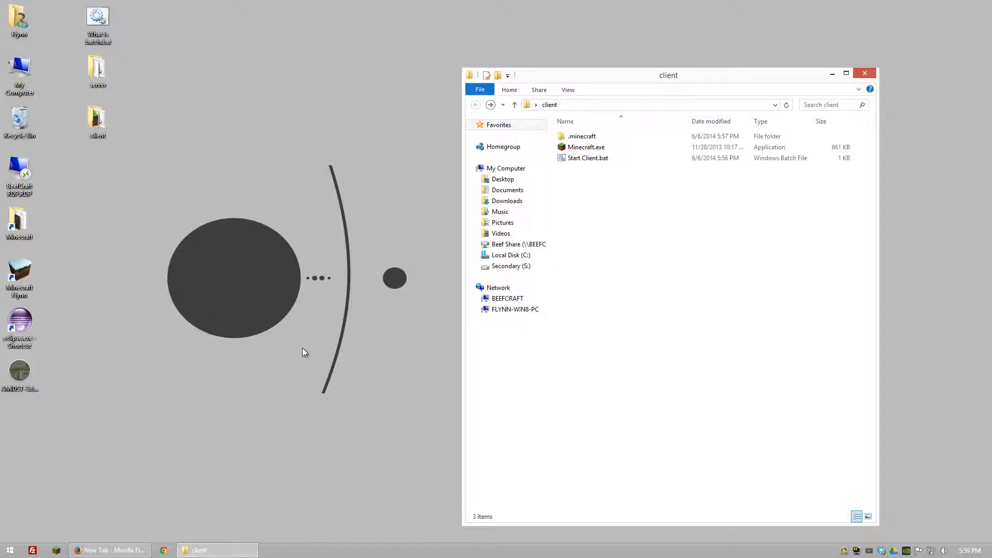
{"action": "mouse_move", "coordinate": [359, 266]}
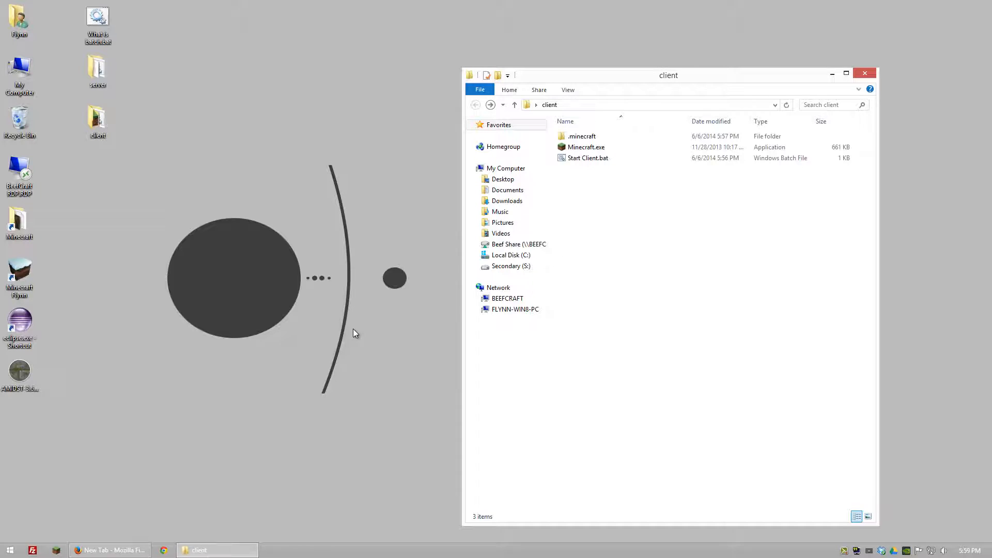
{"action": "mouse_move", "coordinate": [408, 391]}
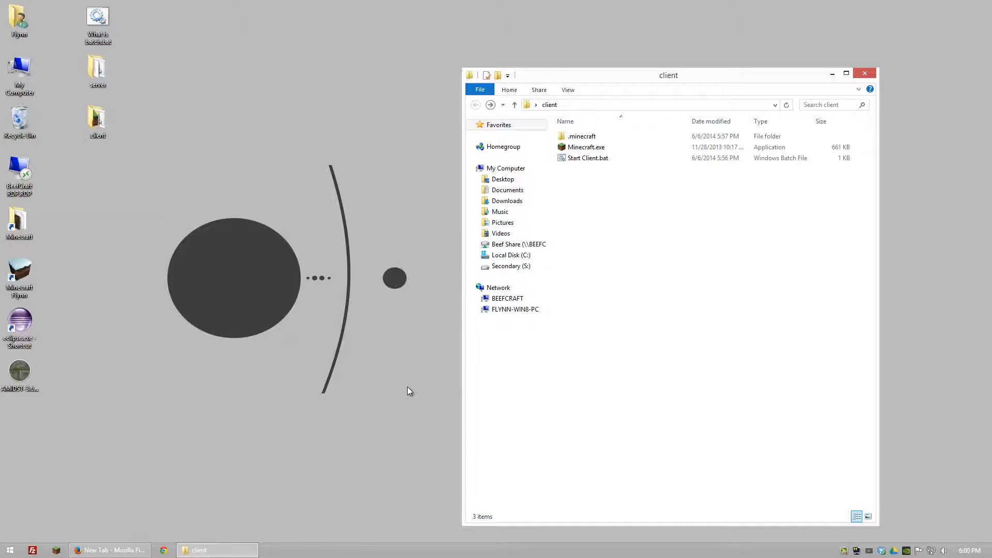
{"action": "mouse_move", "coordinate": [421, 411]}
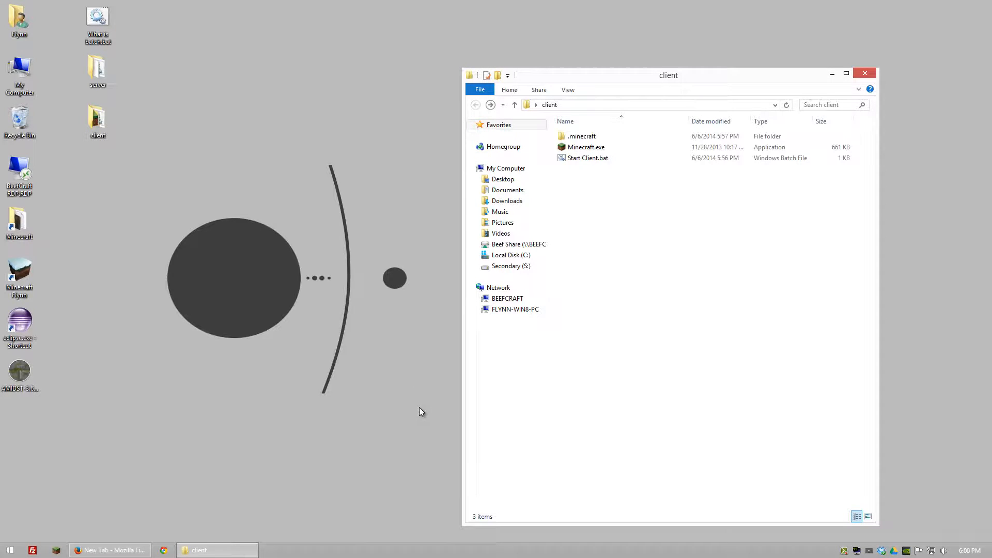